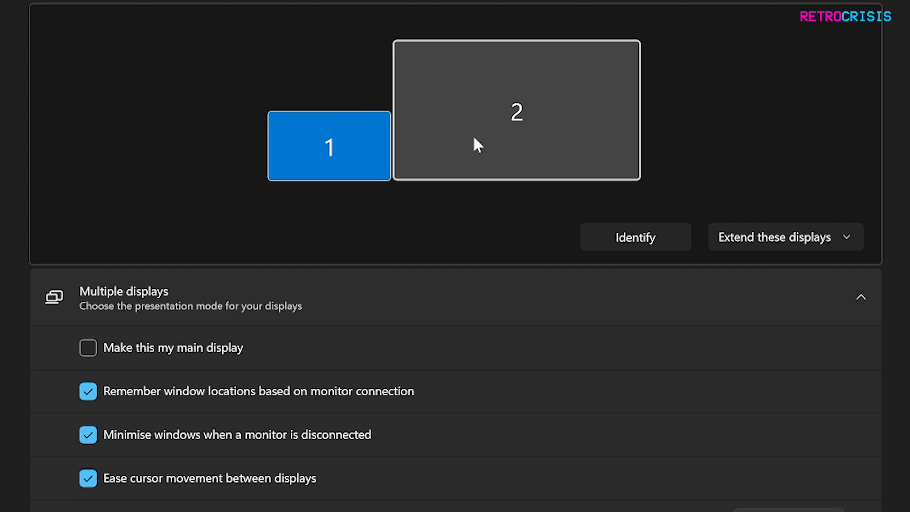
Select display 2 and switch Use HDR on under Brightness & colour.
click(514, 109)
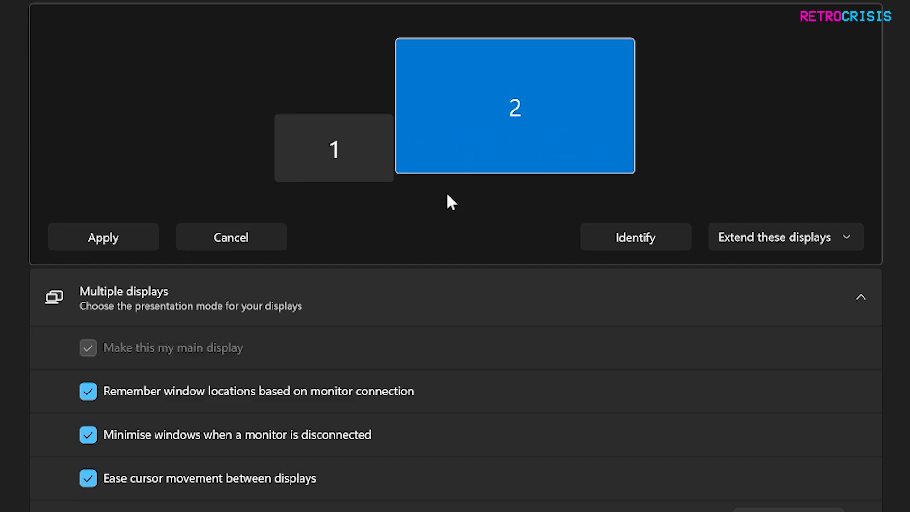
scroll(down, 3)
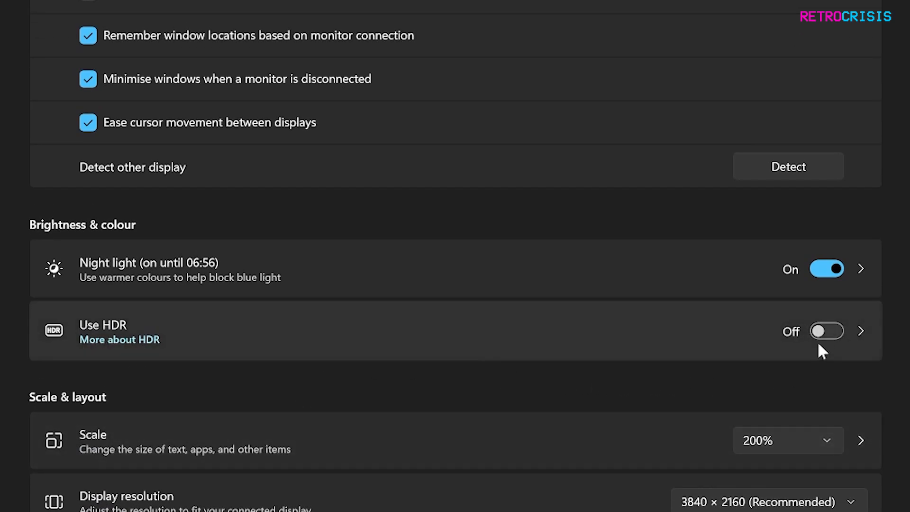
click(826, 330)
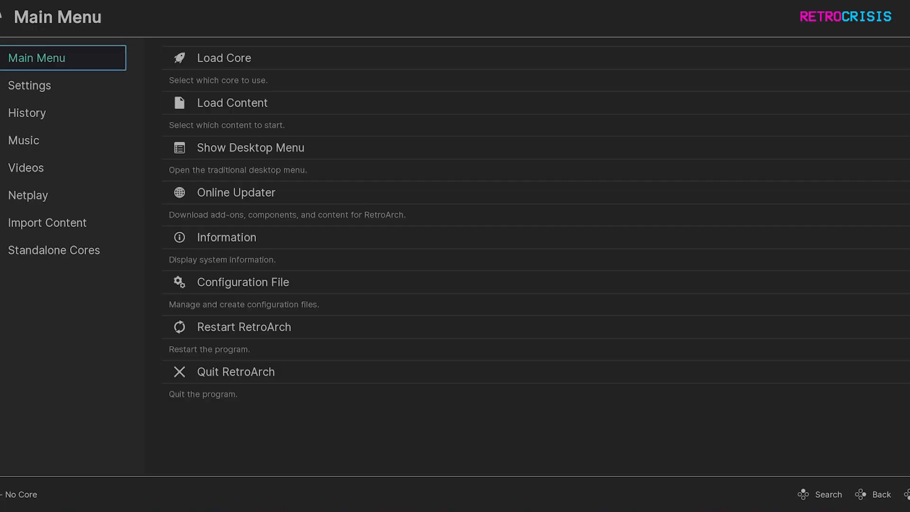
Go to RetroArch Settings > Video and browse its entries.
click(29, 85)
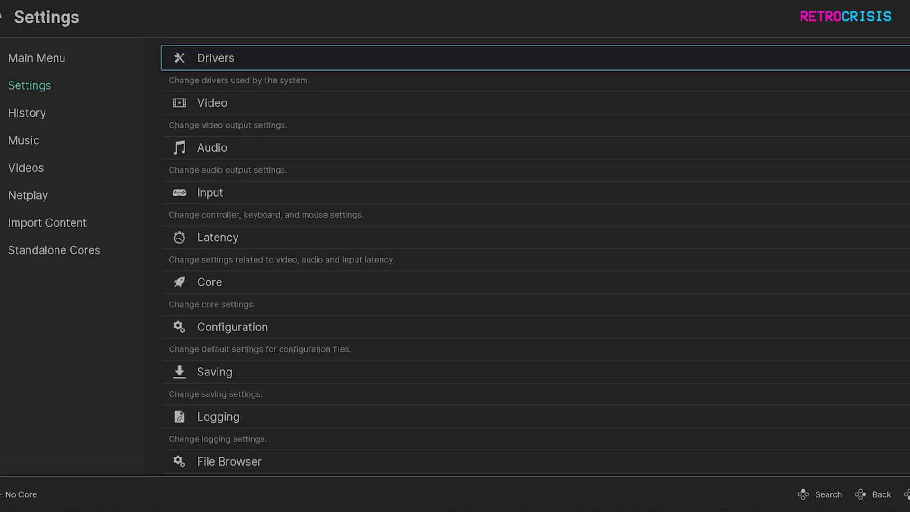
click(211, 102)
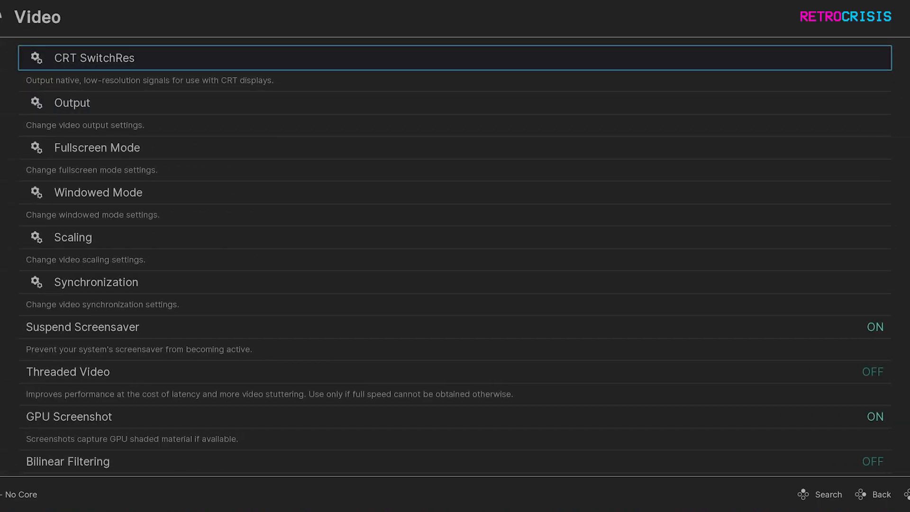
key(Down)
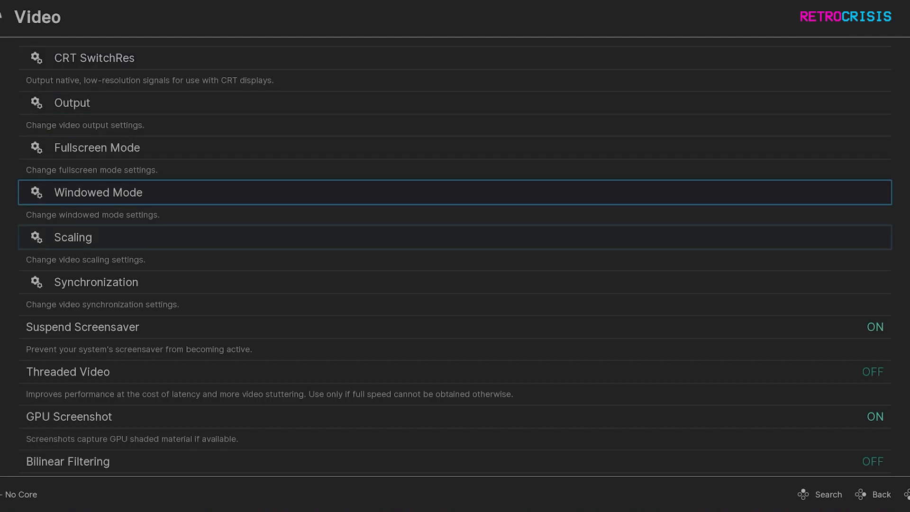
scroll(down, 3)
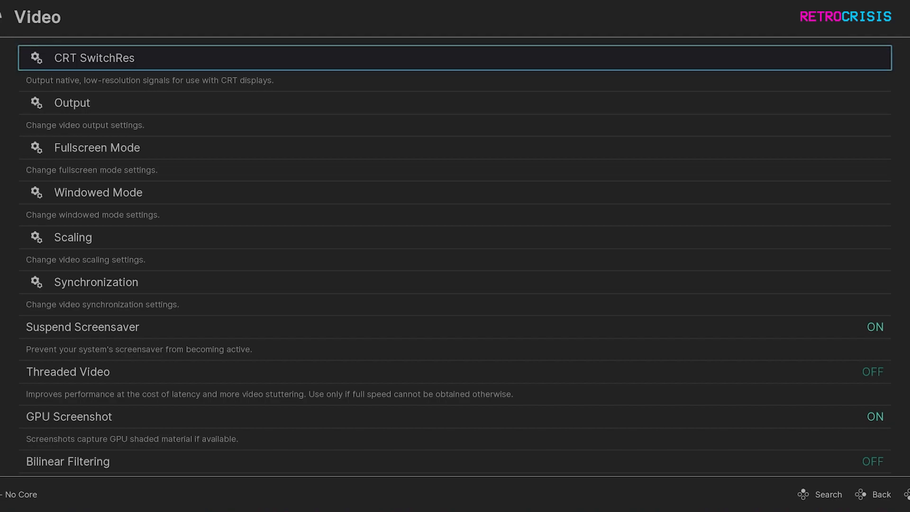
Change the Output video driver from glcore to vulkan, then return to the main menu.
click(72, 103)
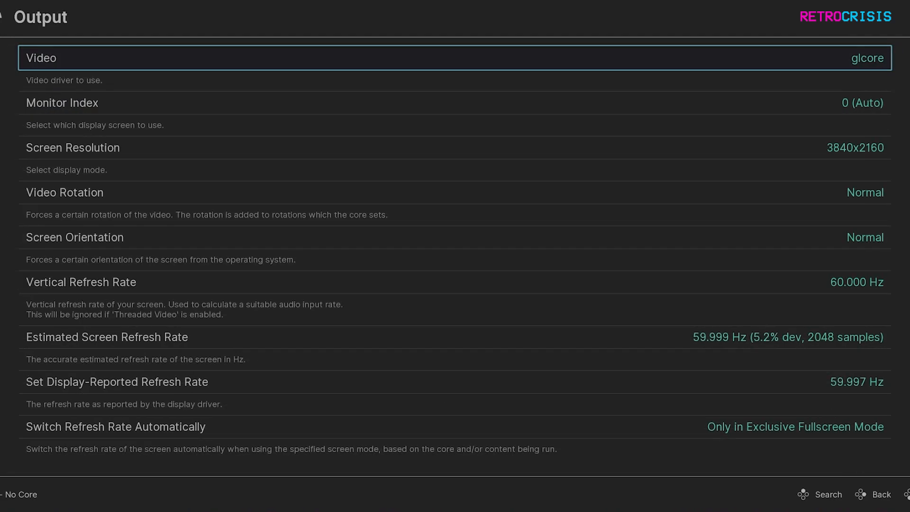
click(452, 58)
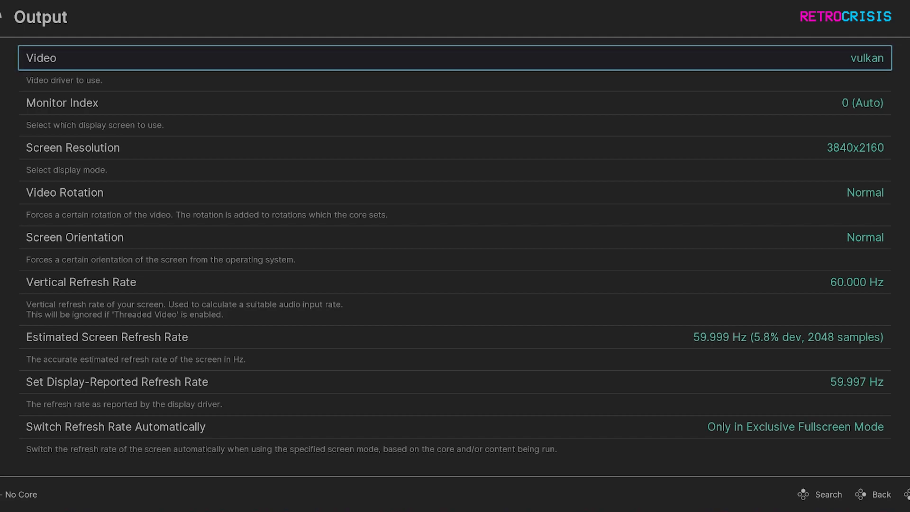
click(881, 494)
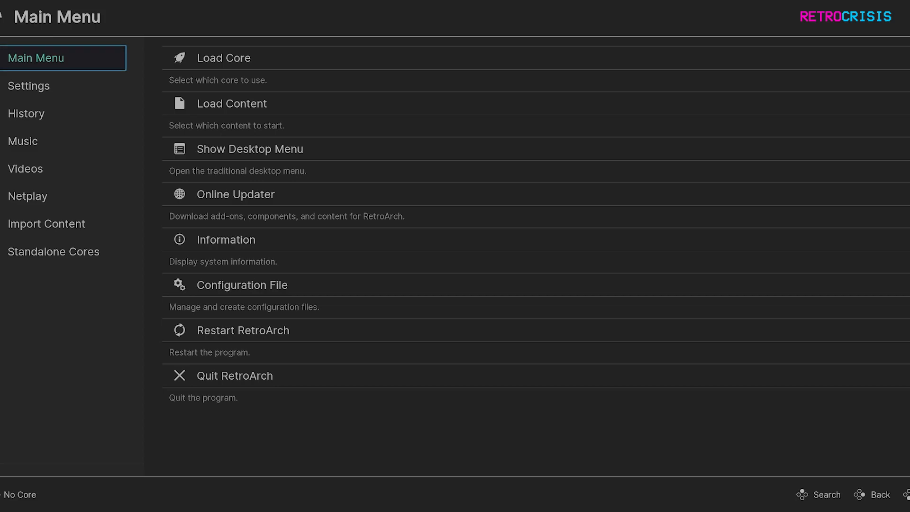
Under Settings > Video > HDR, turn Enable HDR to ON.
click(28, 86)
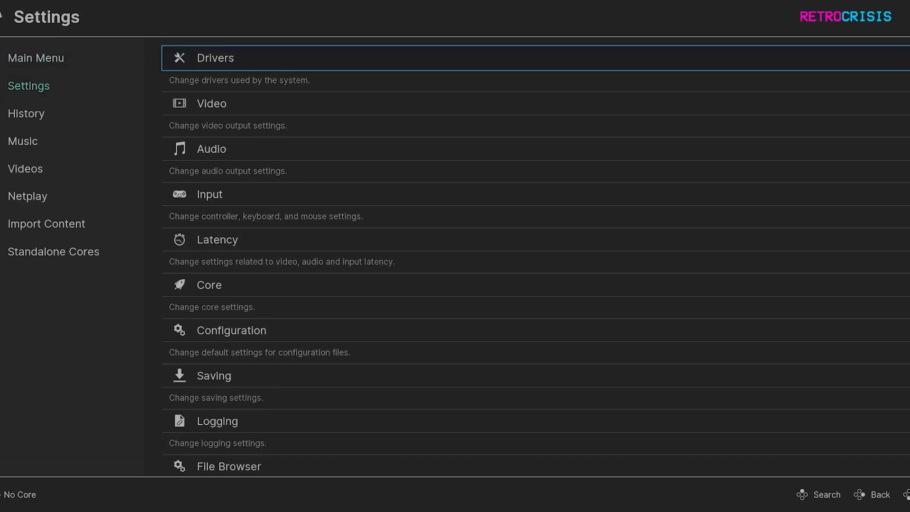
click(210, 103)
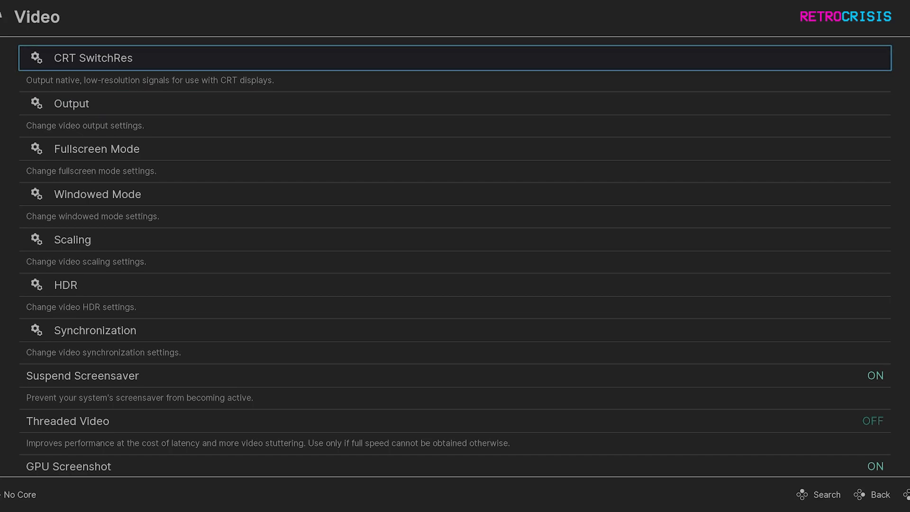
scroll(down, 3)
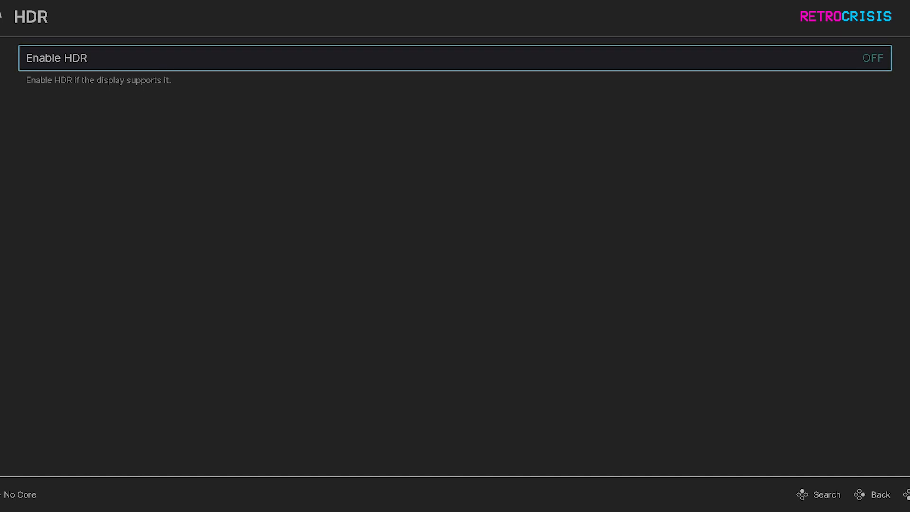
click(873, 57)
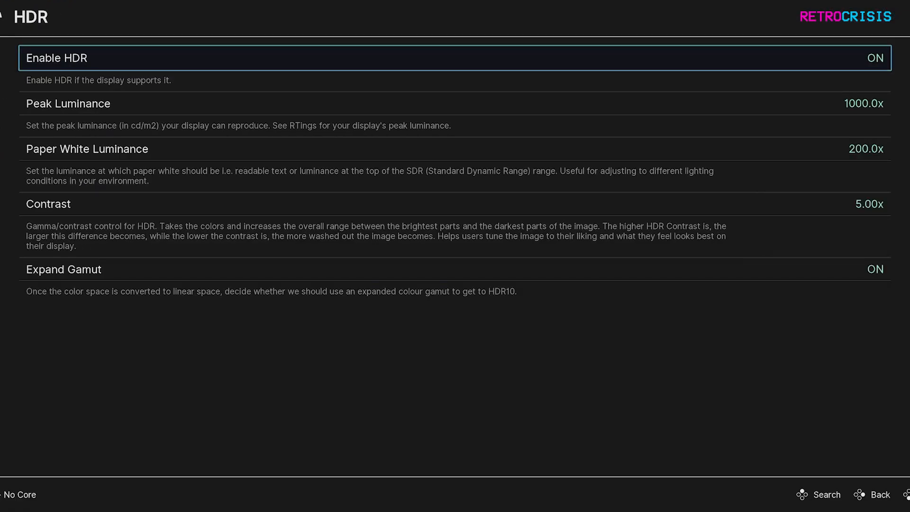